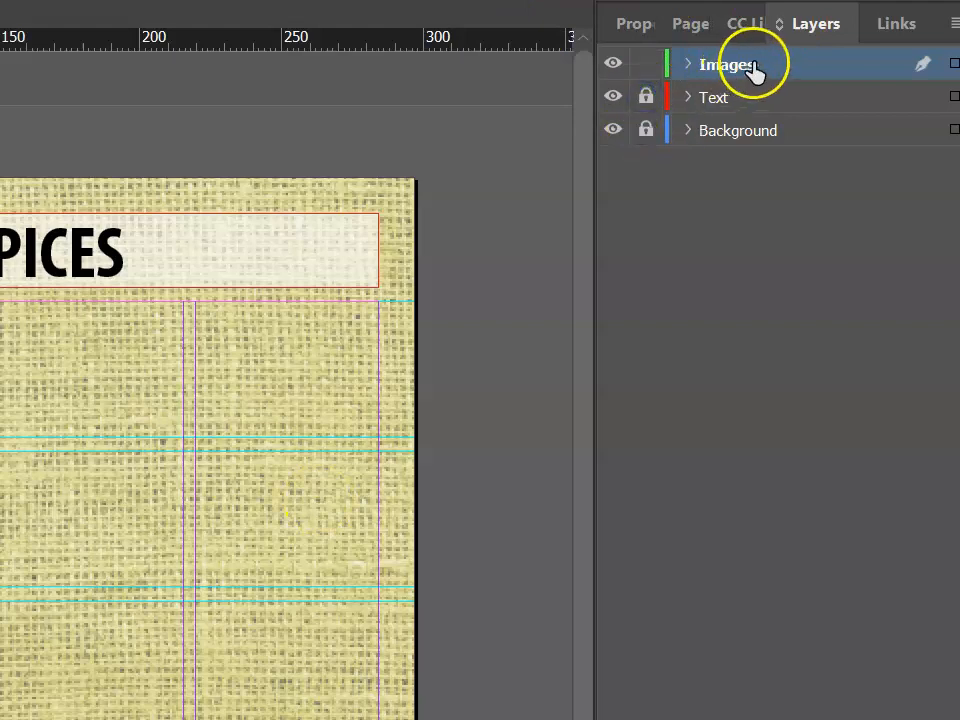
# Step: Open the Images layer options to hide the burlap background texture
pyautogui.doubleClick(726, 63)
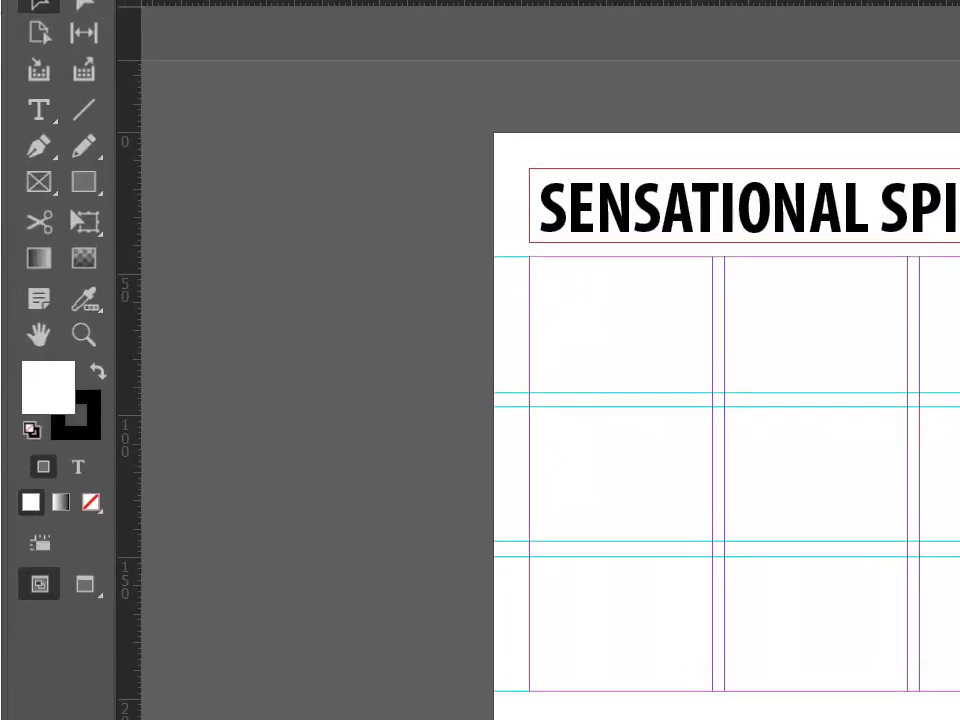
pyautogui.moveTo(40, 198)
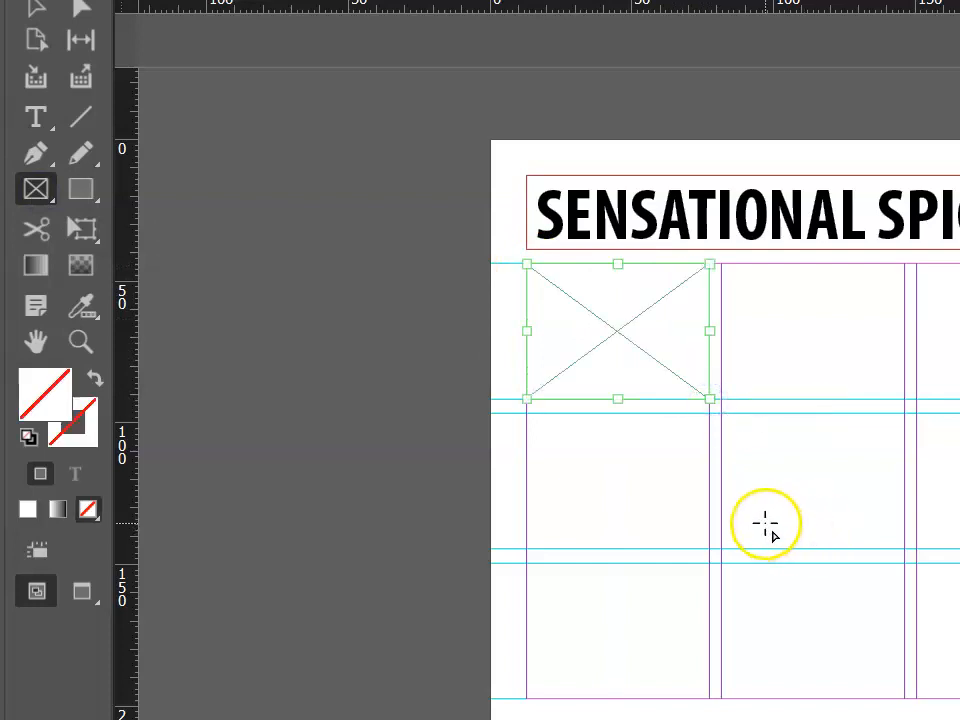
pyautogui.moveTo(752, 525)
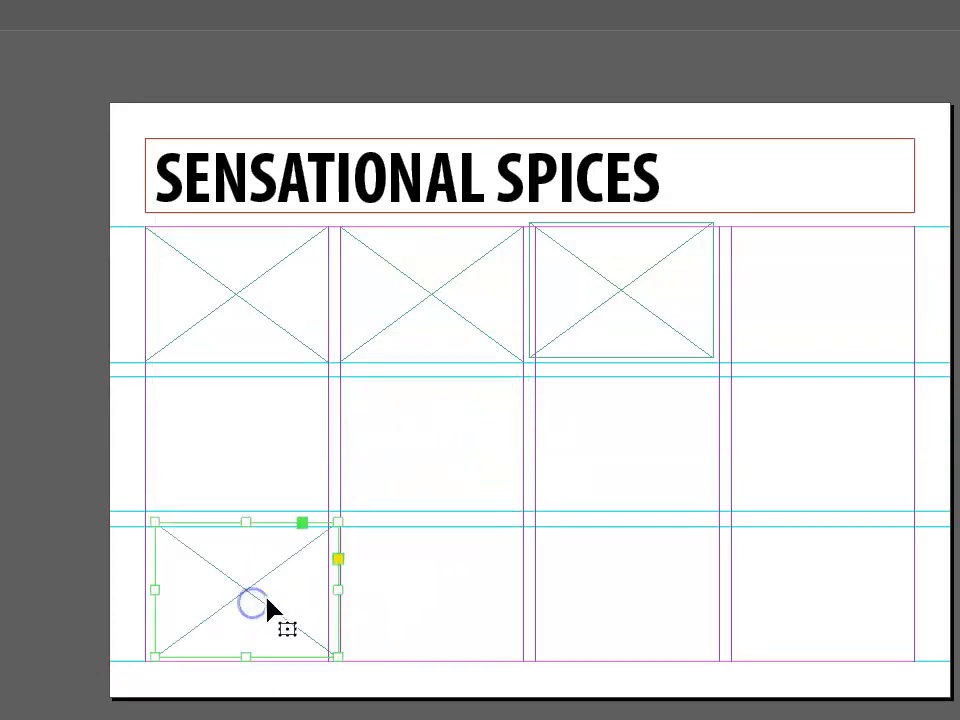
# Step: Draw a grid-snapped image frame in the third column's middle cell
pyautogui.moveTo(245, 590); pyautogui.dragTo(650, 450)
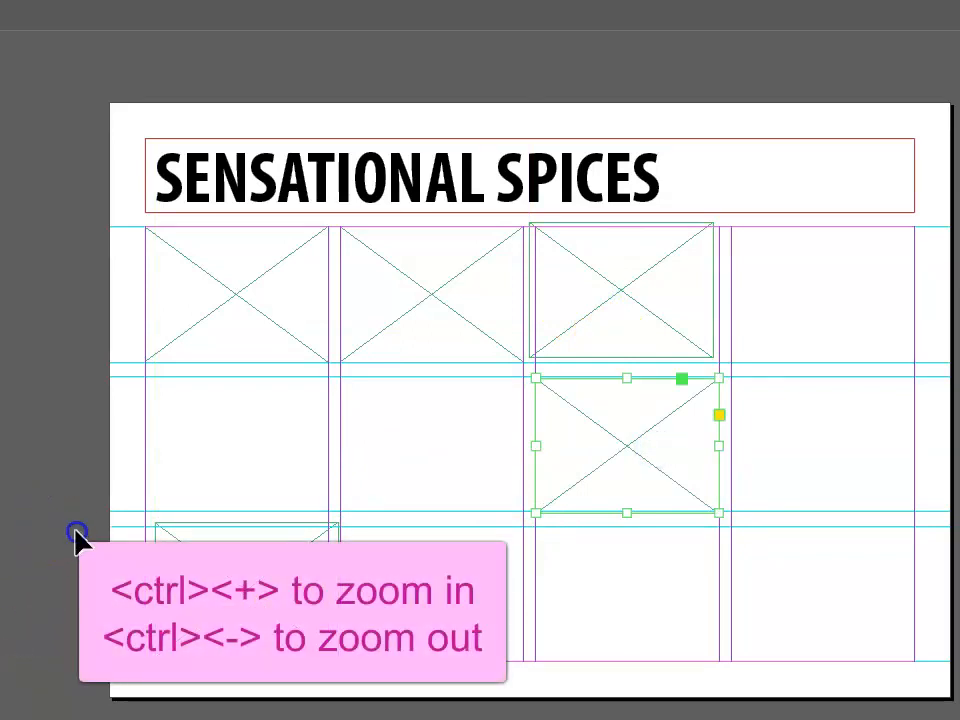
# Step: Zoom in to snap the bottom-left frame to its cell, then zoom back out
pyautogui.press('ctrl+plus')
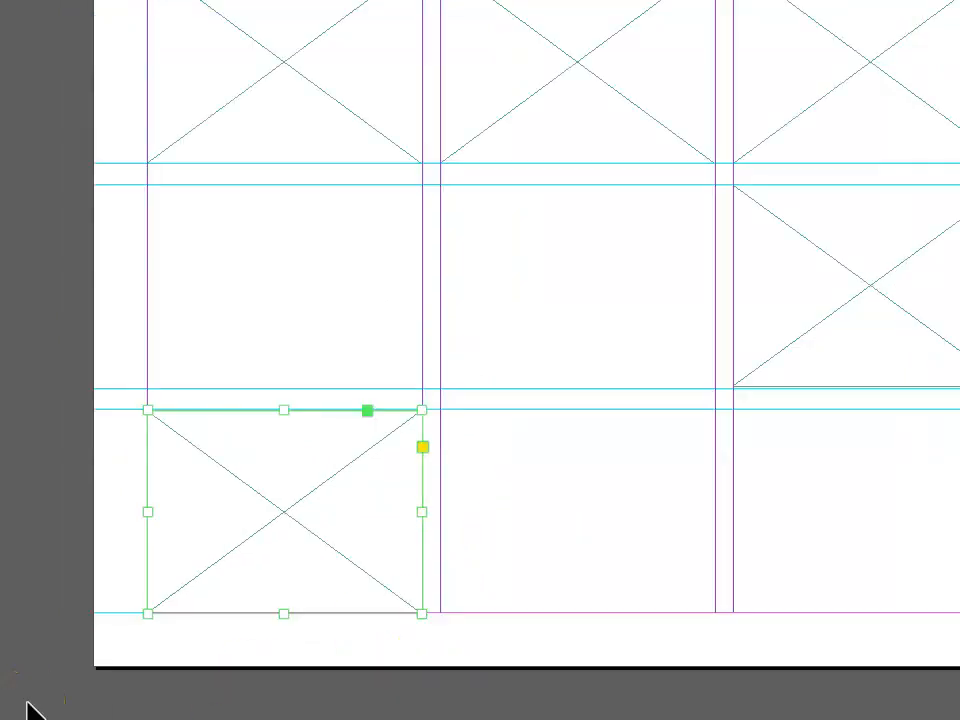
pyautogui.press('ctrl+-')
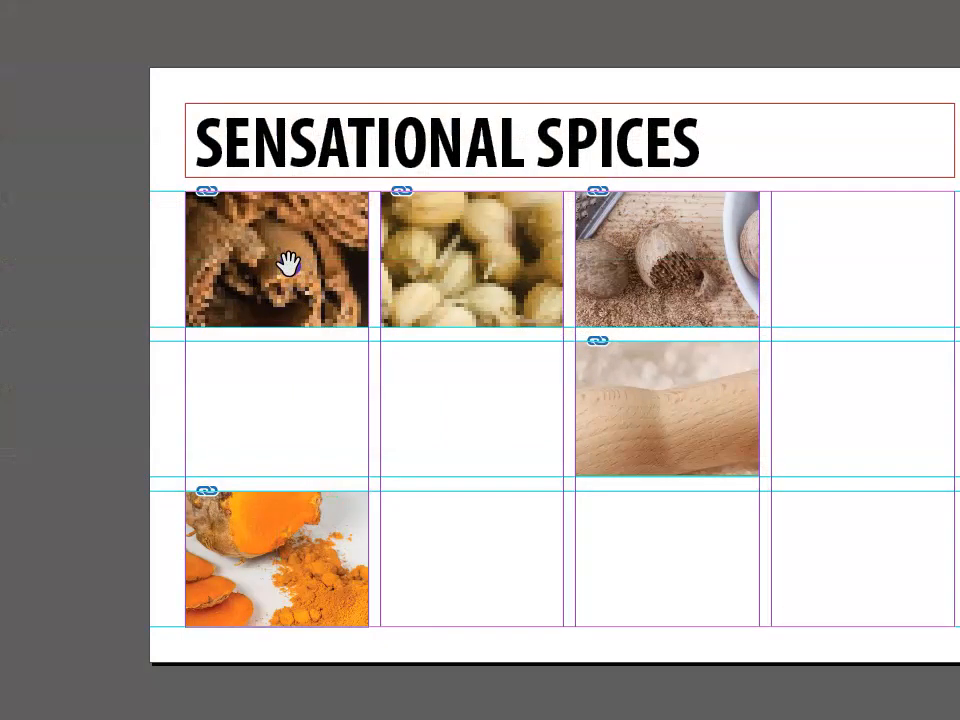
# Step: Select the top-left photo's frame after placing the spice photos
pyautogui.click(314, 281)
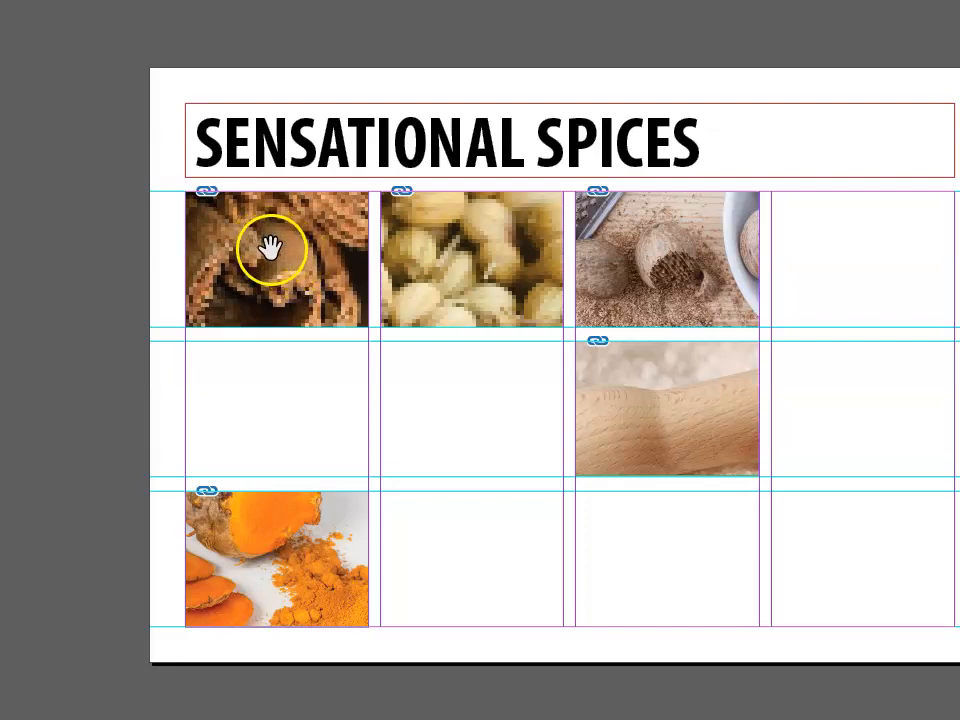
# Step: Apply Fill Frame Proportionally to the top-left photo and the remaining four frames
pyautogui.rightClick(271, 249)
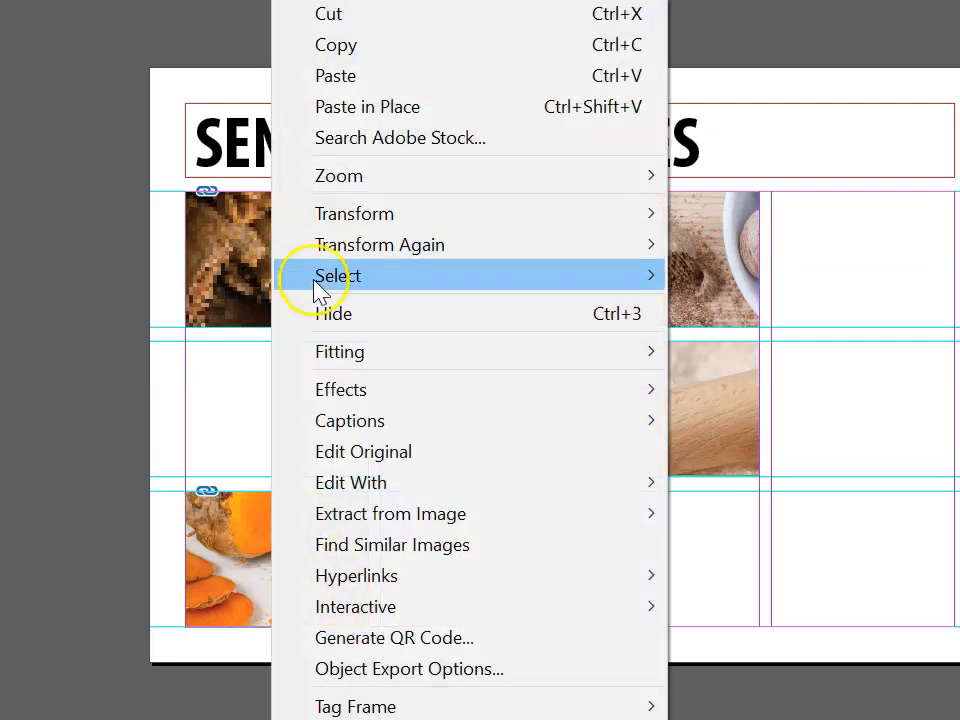
pyautogui.moveTo(339, 351)
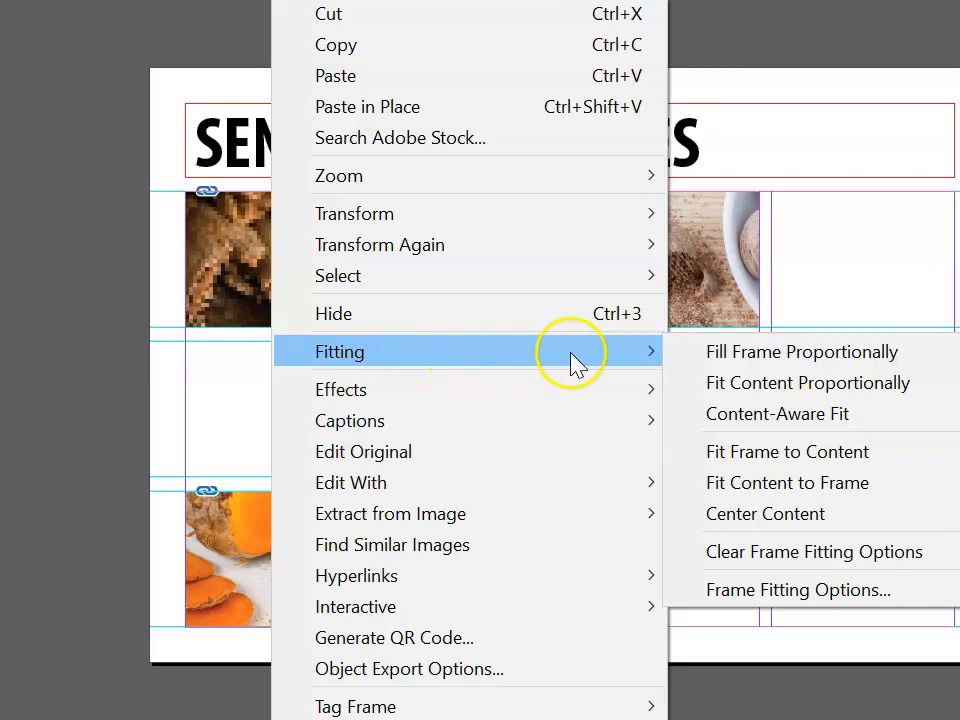
pyautogui.click(802, 351)
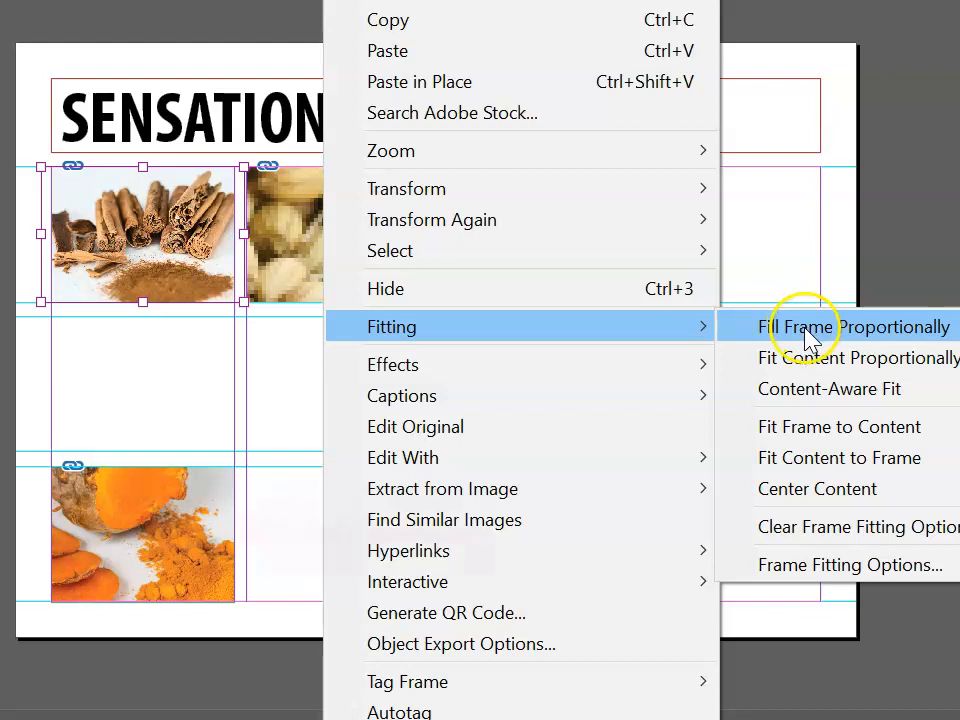
pyautogui.press('ctrl+alt+shift+c')
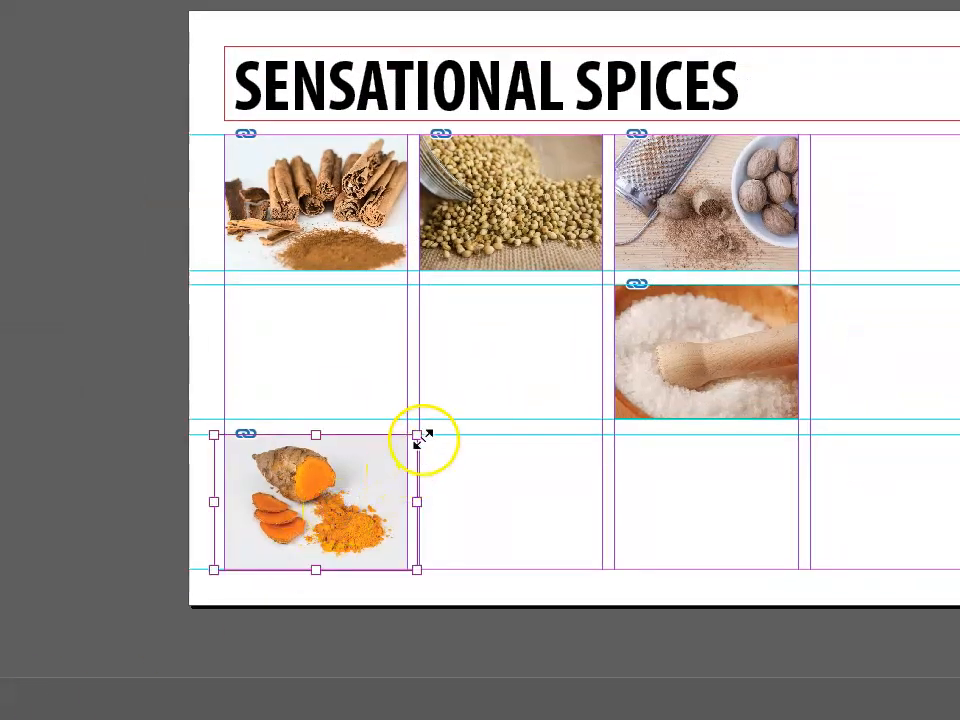
# Step: Drag the turmeric frame's top-right handle outward beyond its grid cell
pyautogui.moveTo(420, 440); pyautogui.dragTo(220, 580)
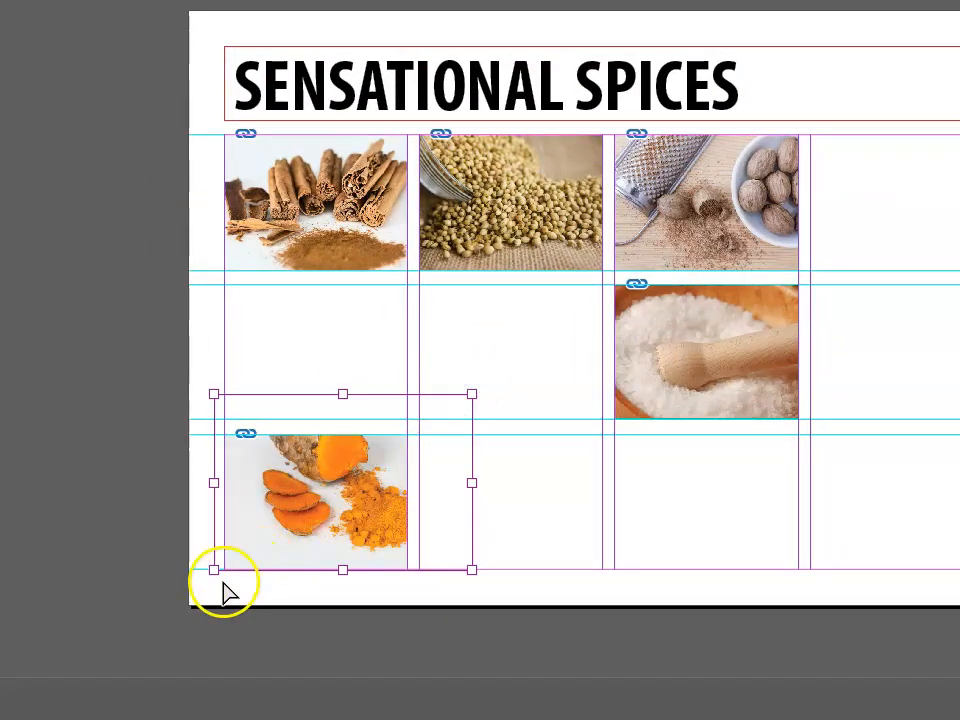